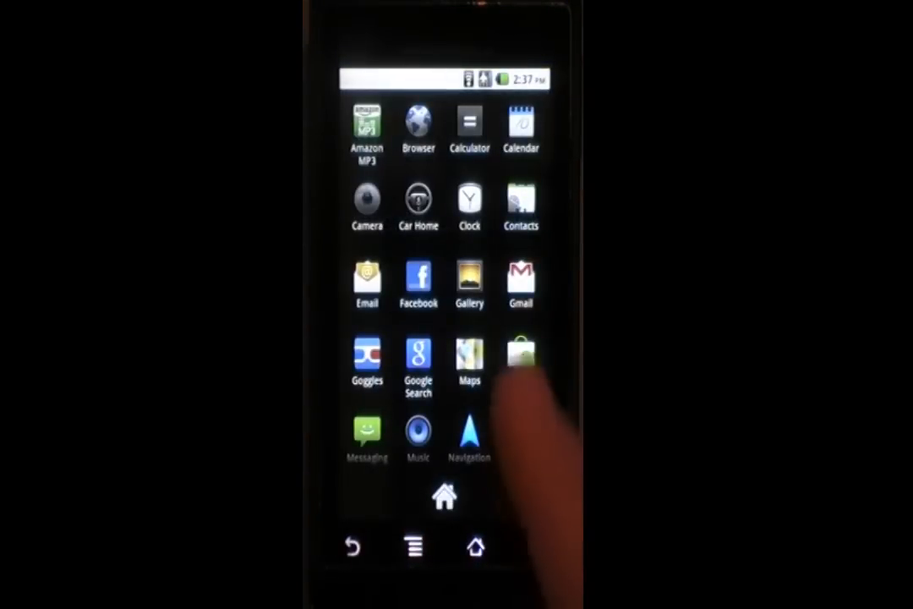
Step: Launch ROM Manager from the app drawer to bring up its usage disclaimer
left_click(520, 355)
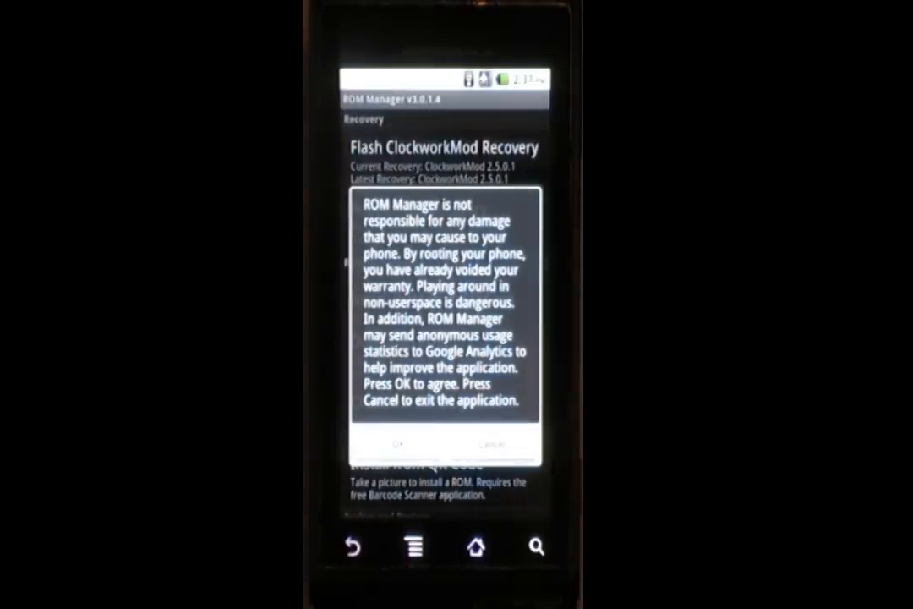
Step: Accept the disclaimer and flash ClockworkMod recovery for Motorola Droid (CDMA), granting superuser access
left_click(398, 444)
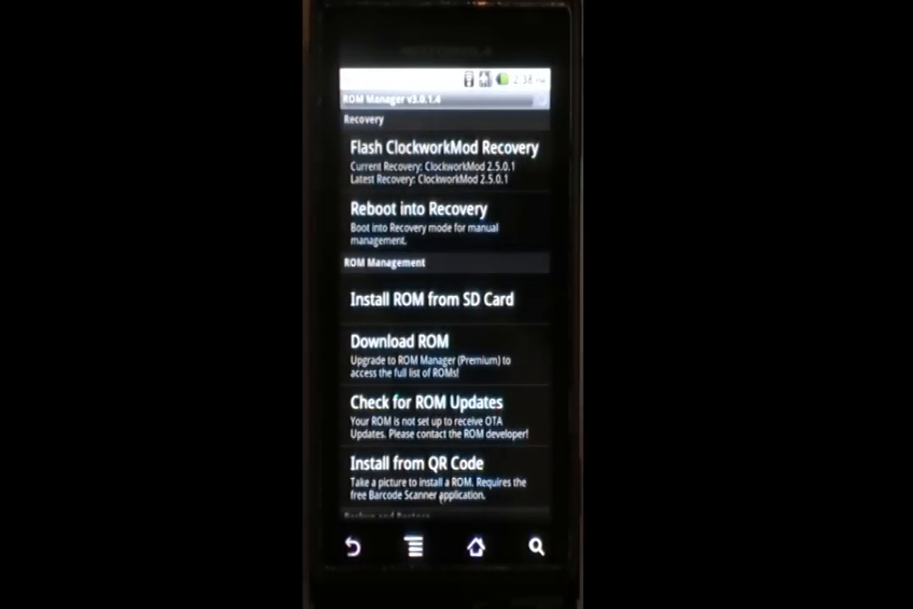
left_click(431, 299)
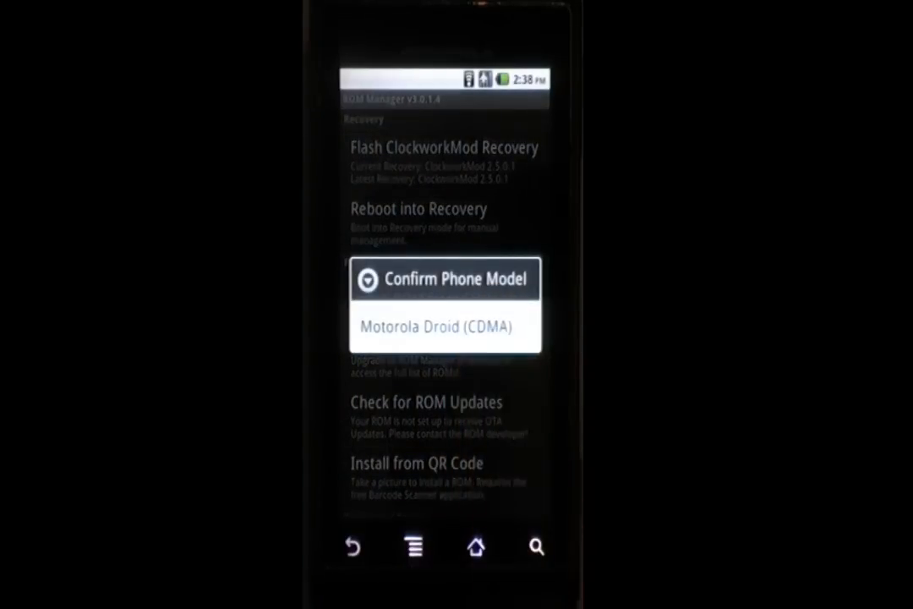
left_click(445, 327)
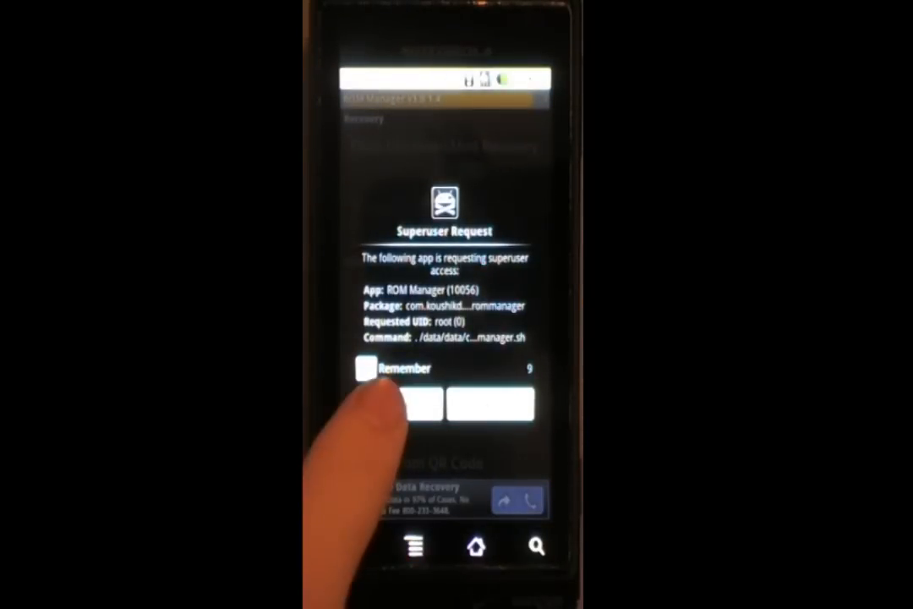
left_click(419, 404)
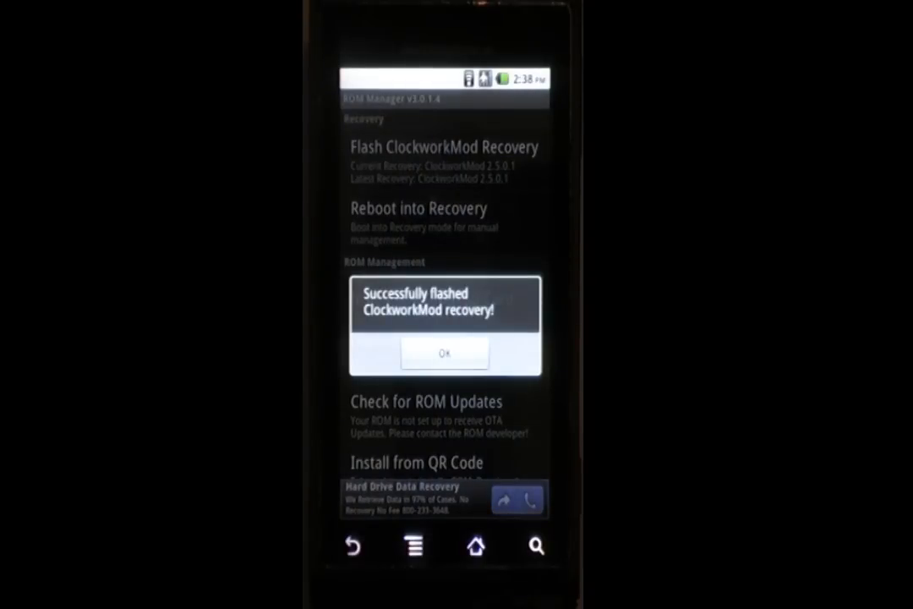
left_click(444, 353)
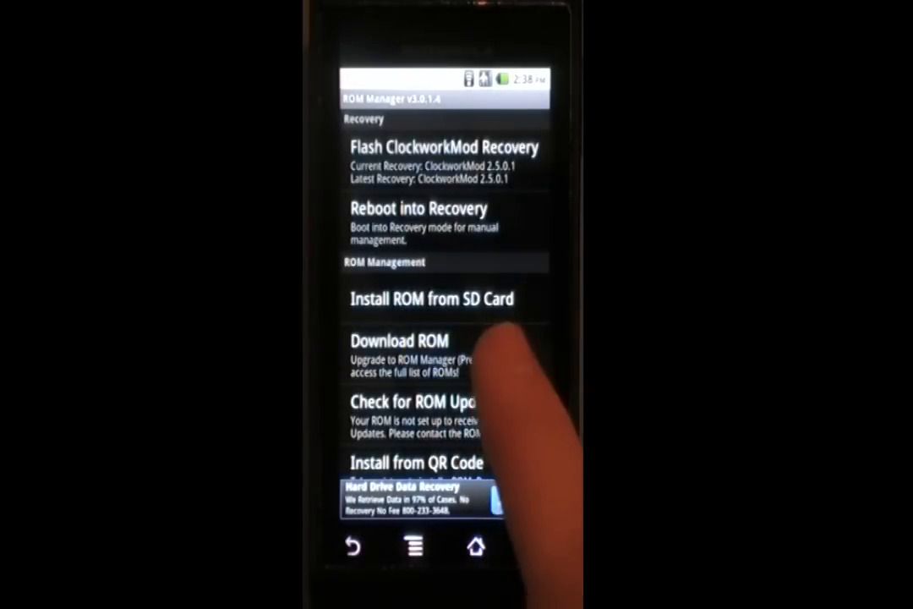
Step: Choose CyanogenMod 7.0.0-RC4 from the Download ROM list and confirm the download
left_click(399, 341)
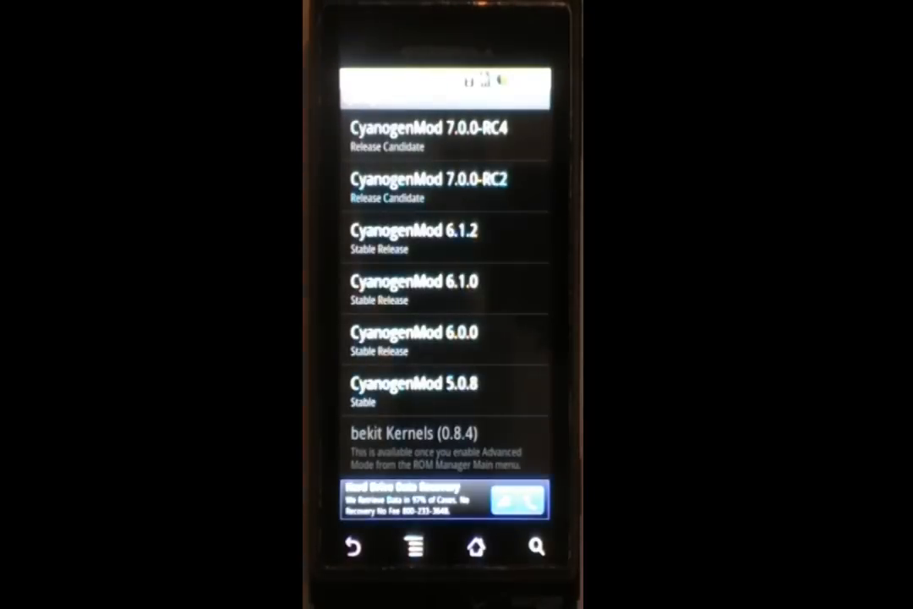
left_click(429, 135)
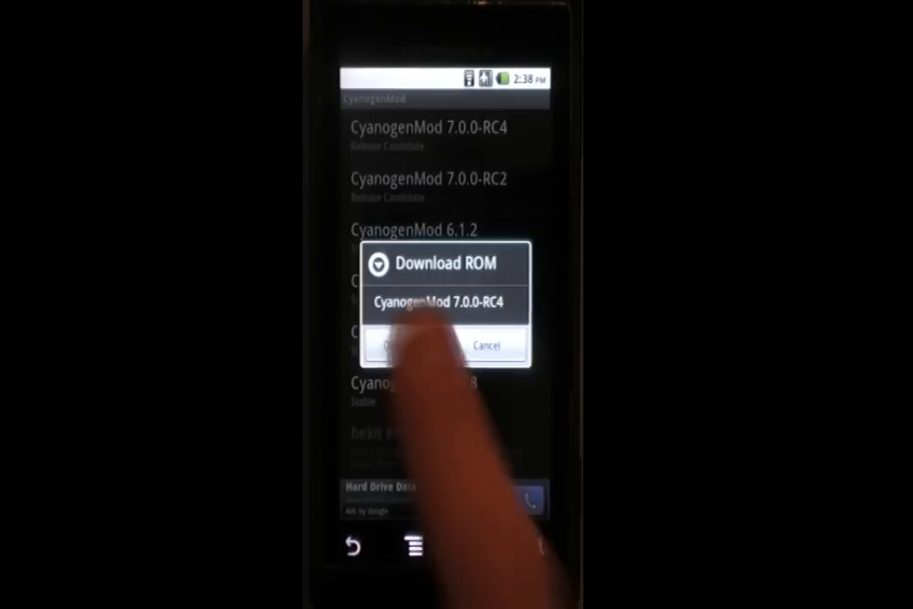
left_click(384, 346)
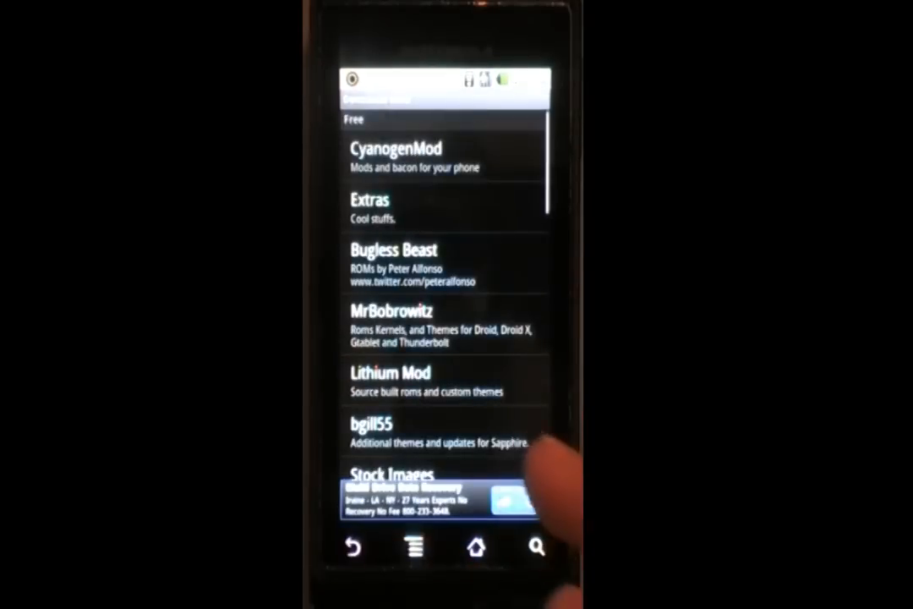
Step: Scroll through the free ROM sources, then choose Power off in Phone options
scroll("down", 3)
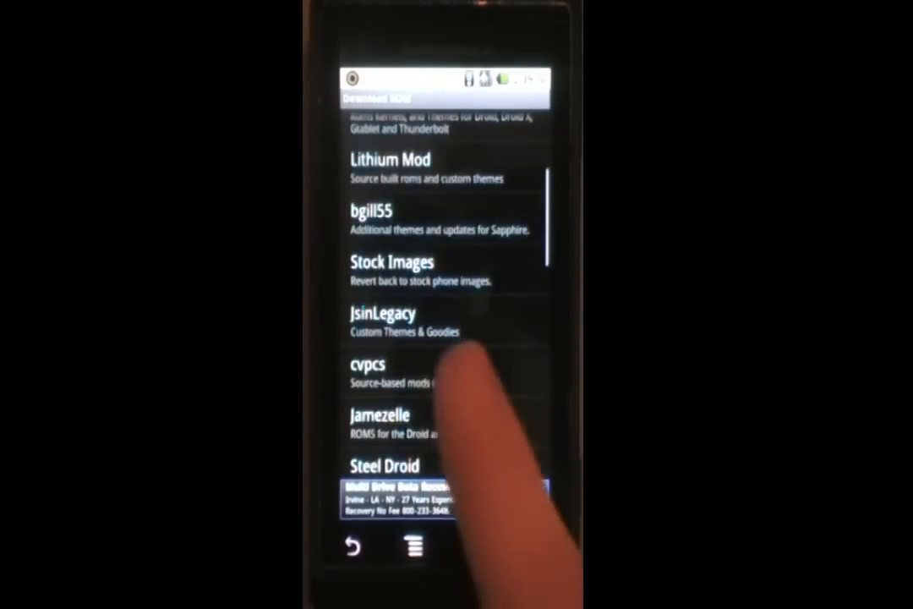
scroll("down", 3)
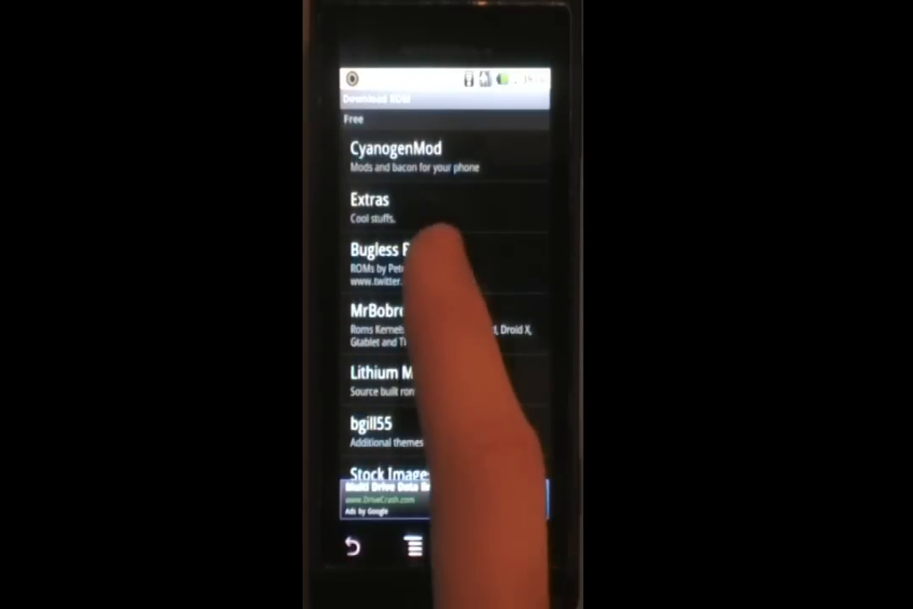
left_click(397, 253)
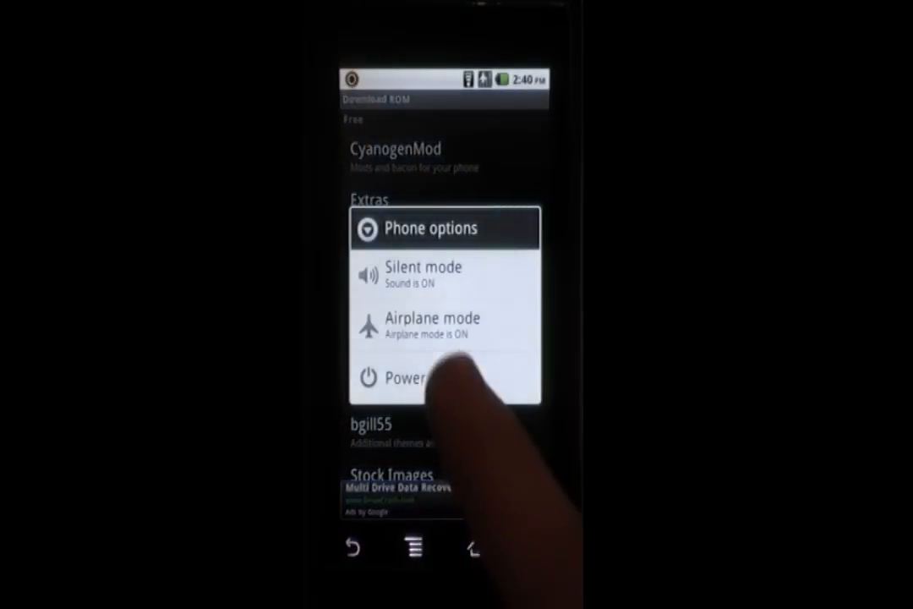
left_click(406, 378)
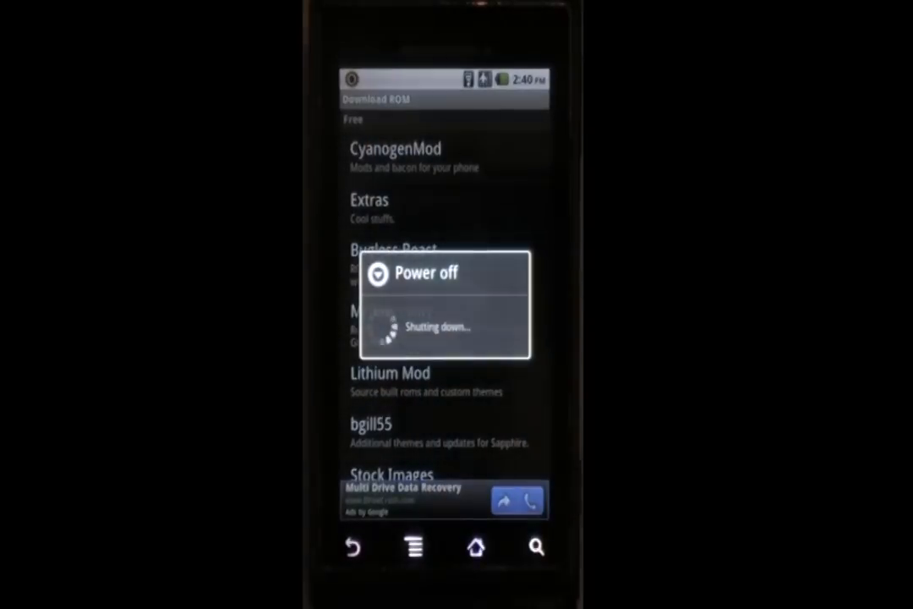